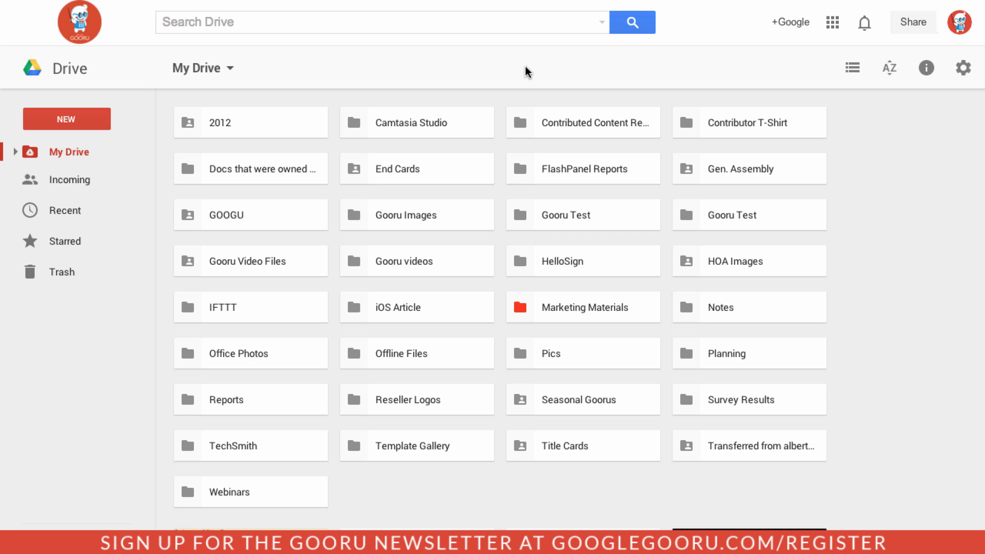
mouse_move(535, 278)
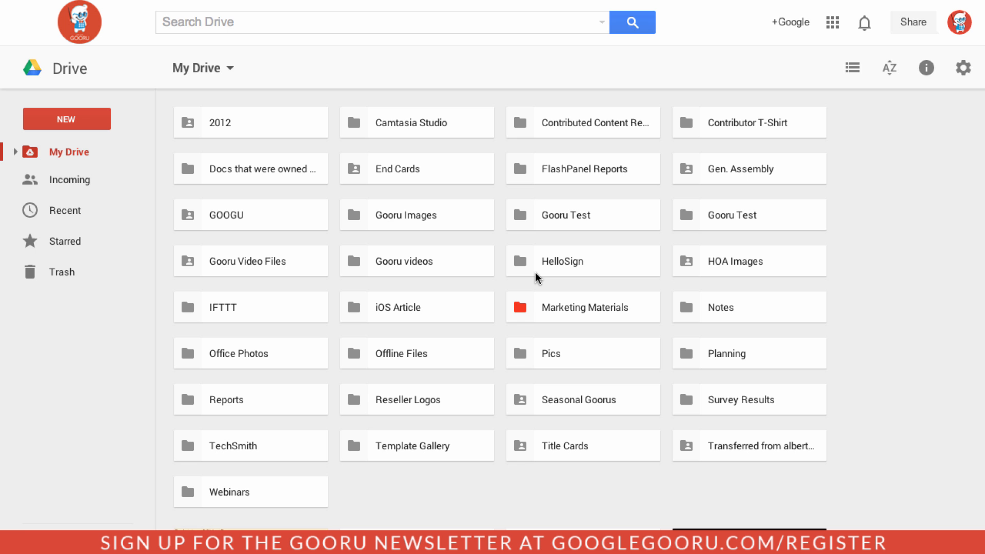
- Explore the New menu and its additional file-creation apps
scroll(down, 3)
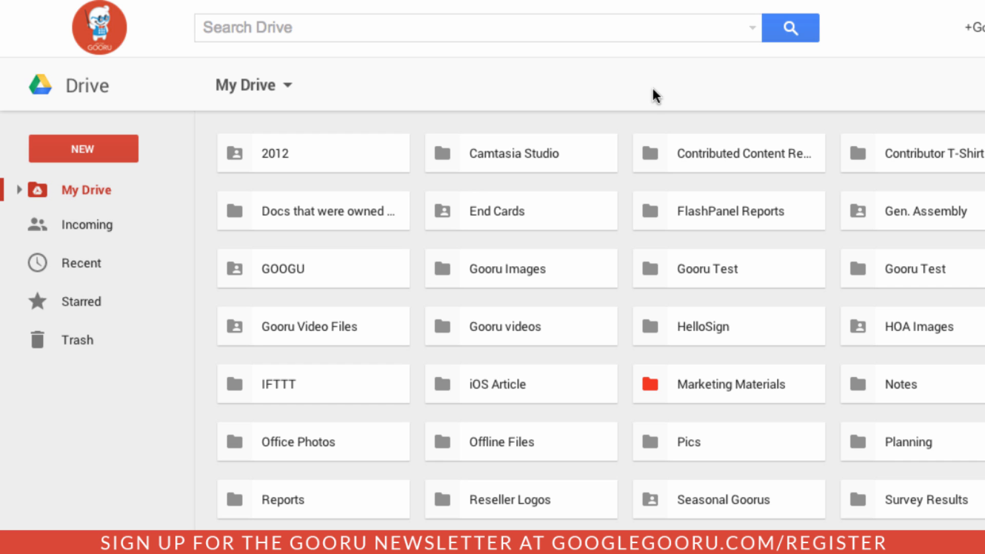
mouse_move(245, 160)
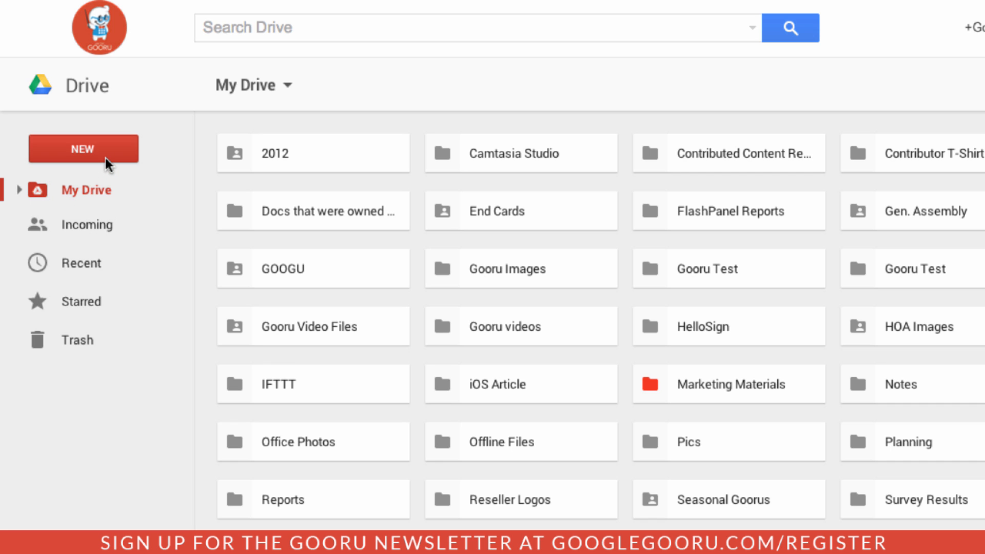
click(83, 148)
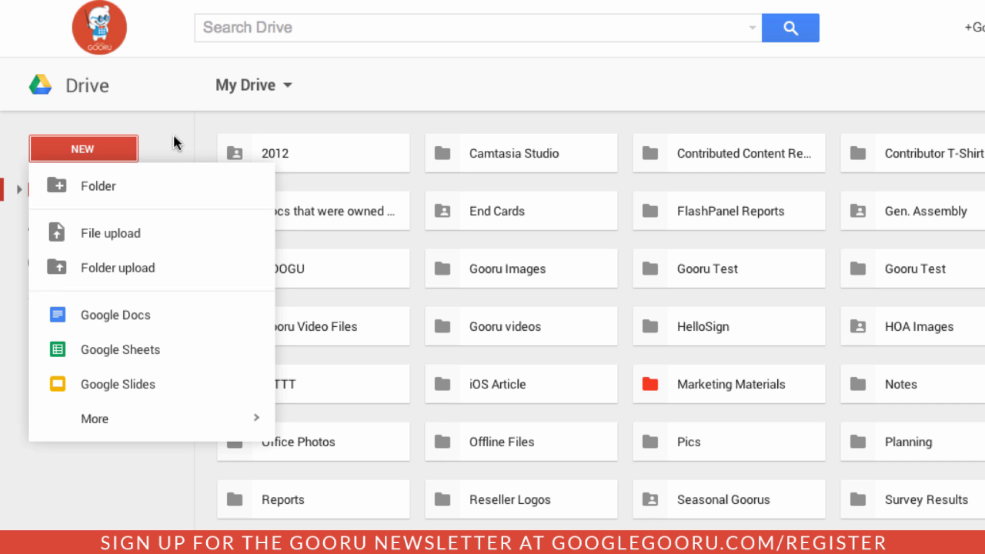
mouse_move(179, 145)
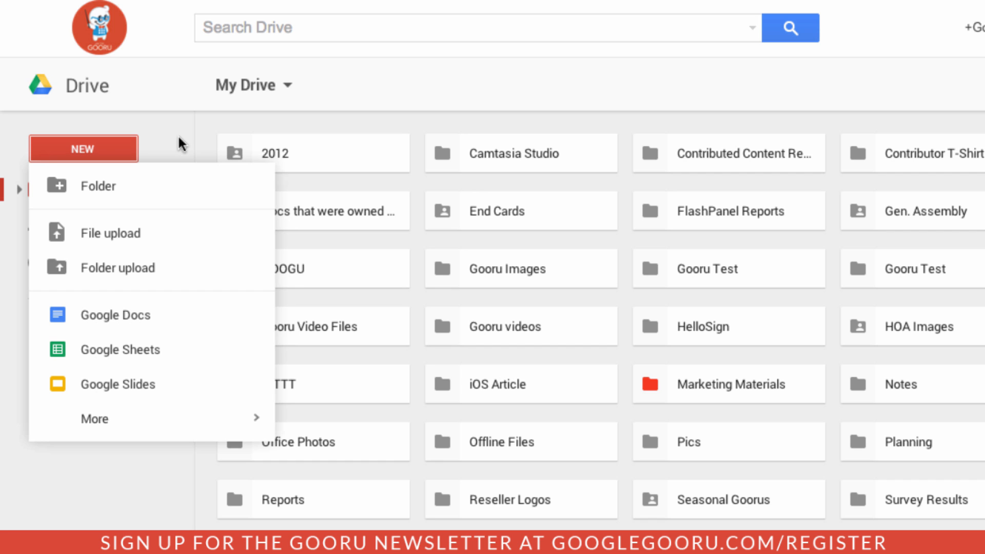
mouse_move(223, 230)
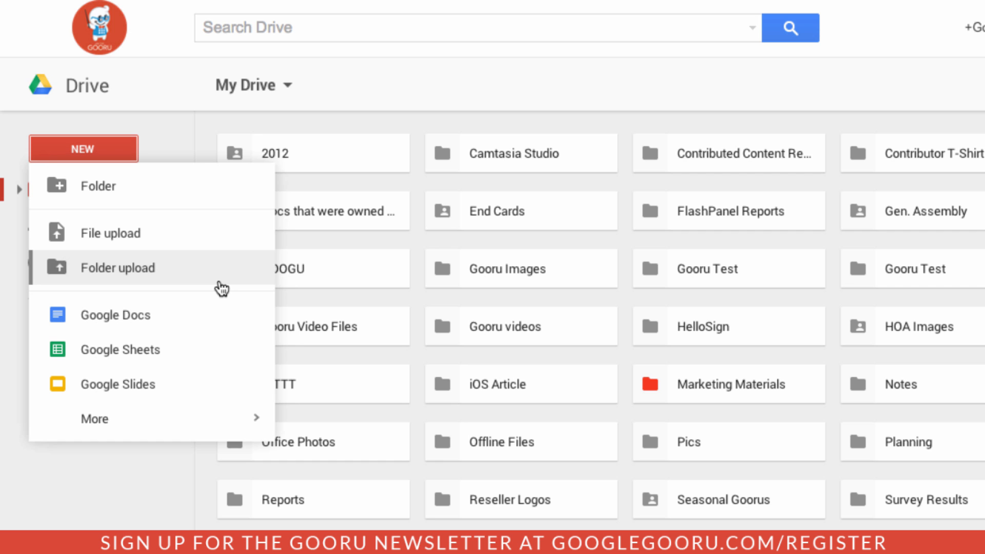
mouse_move(234, 381)
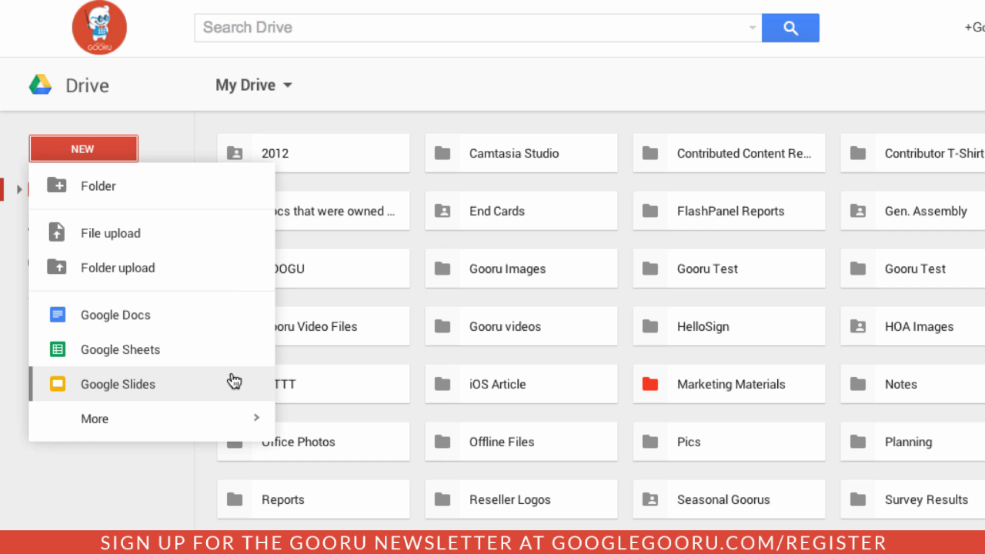
click(95, 419)
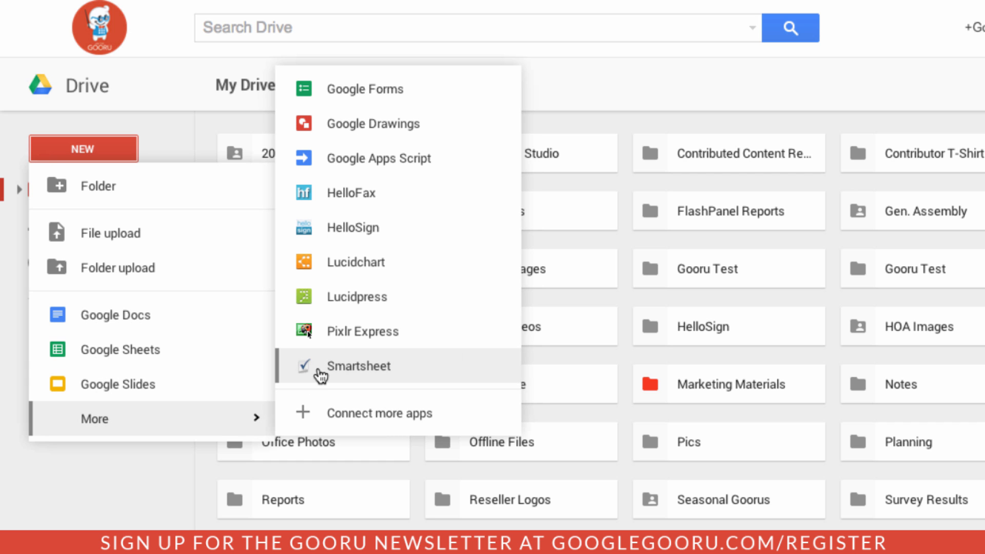
mouse_move(379, 158)
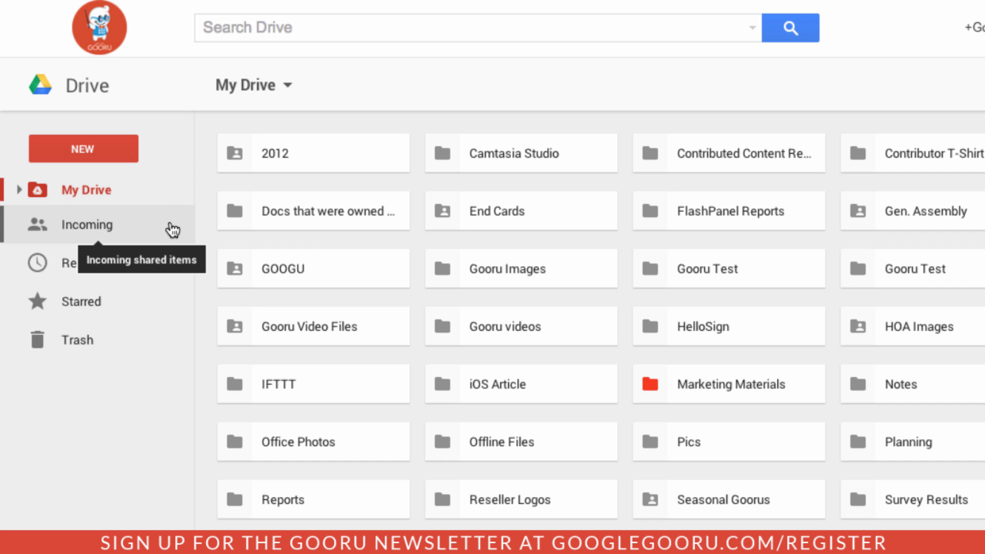
- Add the shared gooru-virtru-banner.png from Incoming to My Drive and return to My Drive
click(86, 225)
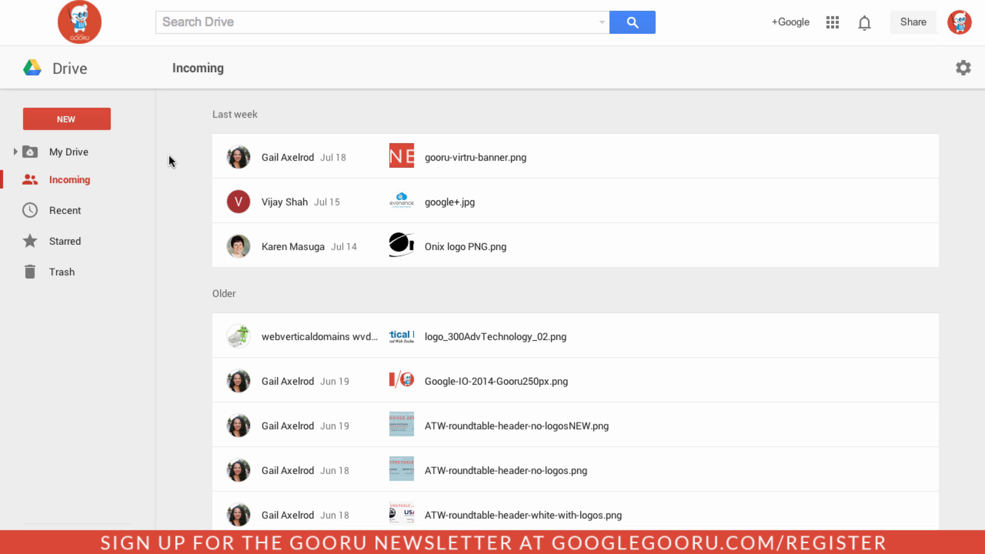
mouse_move(192, 158)
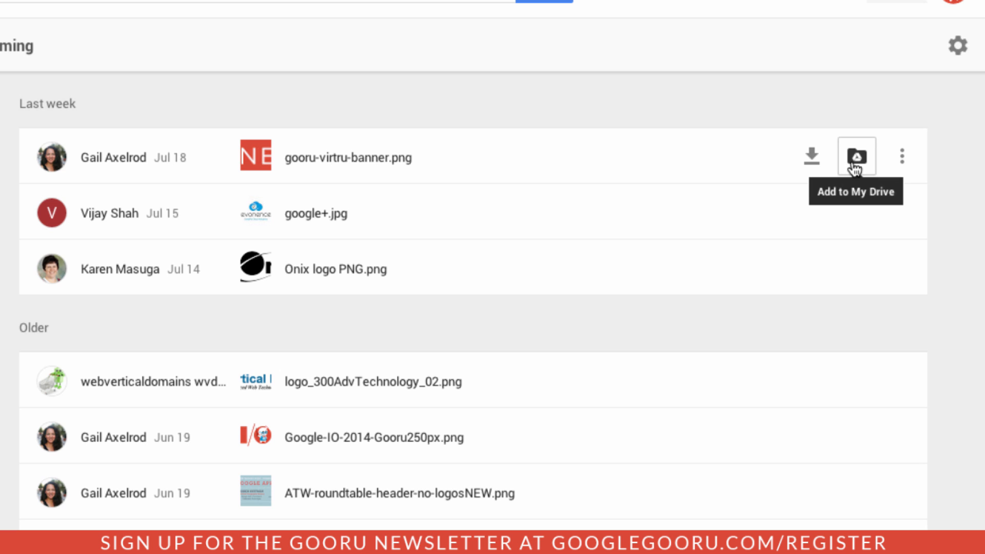
click(856, 156)
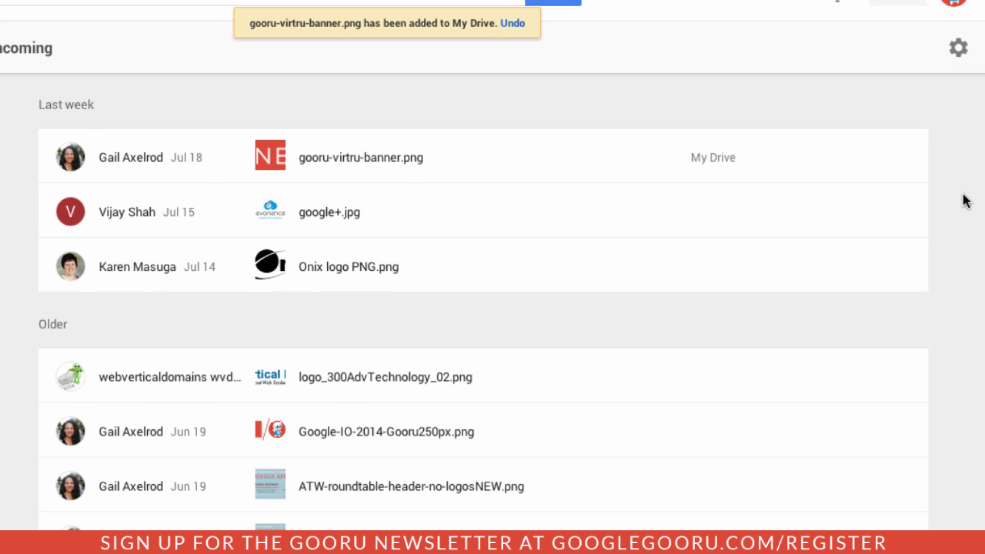
click(63, 152)
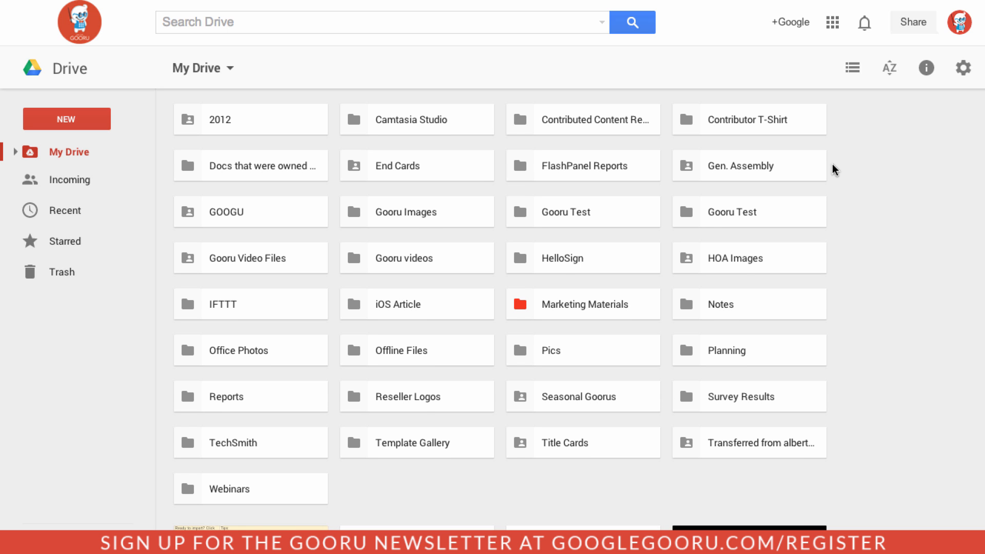
- Show the details panel for the selected spreadsheet and view its Activity and Details tabs
scroll(down, 3)
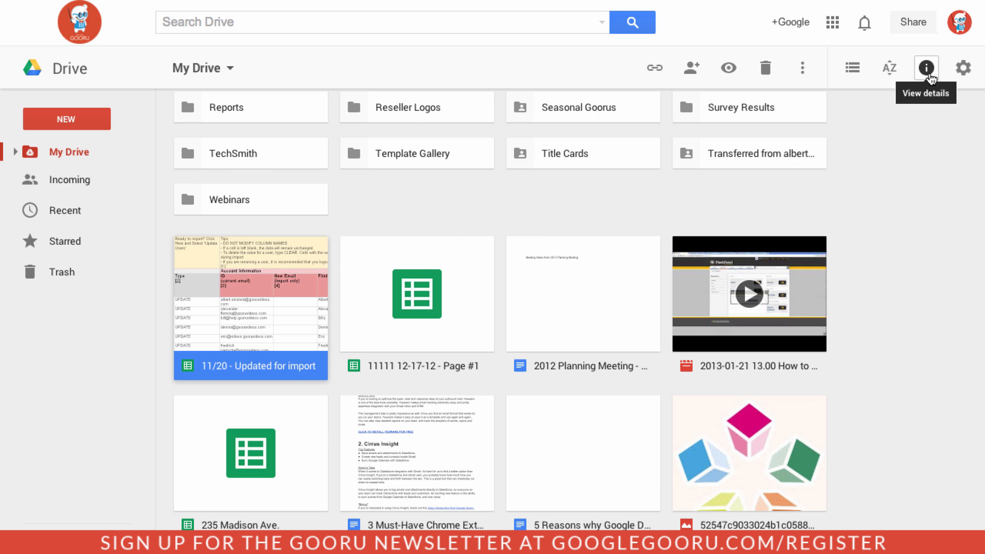
click(925, 68)
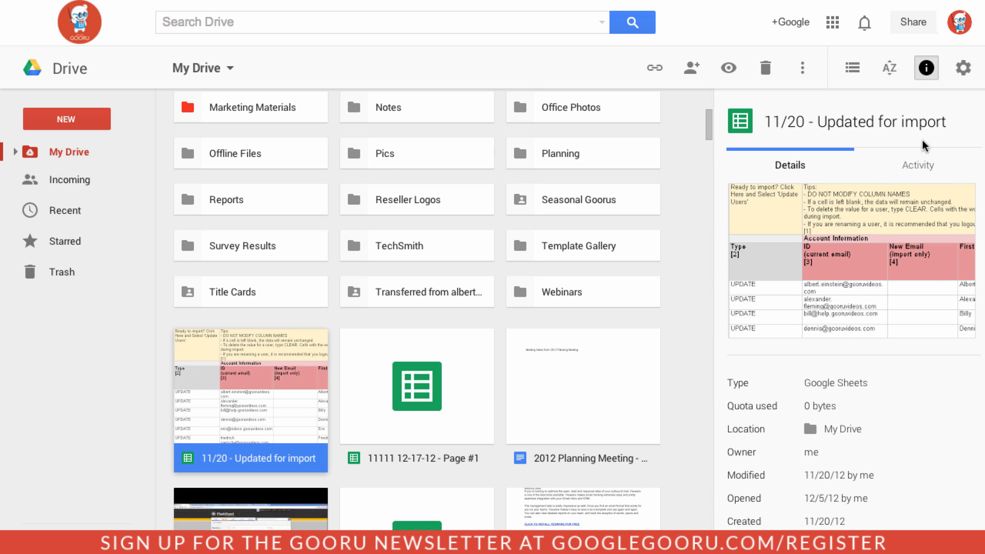
click(916, 164)
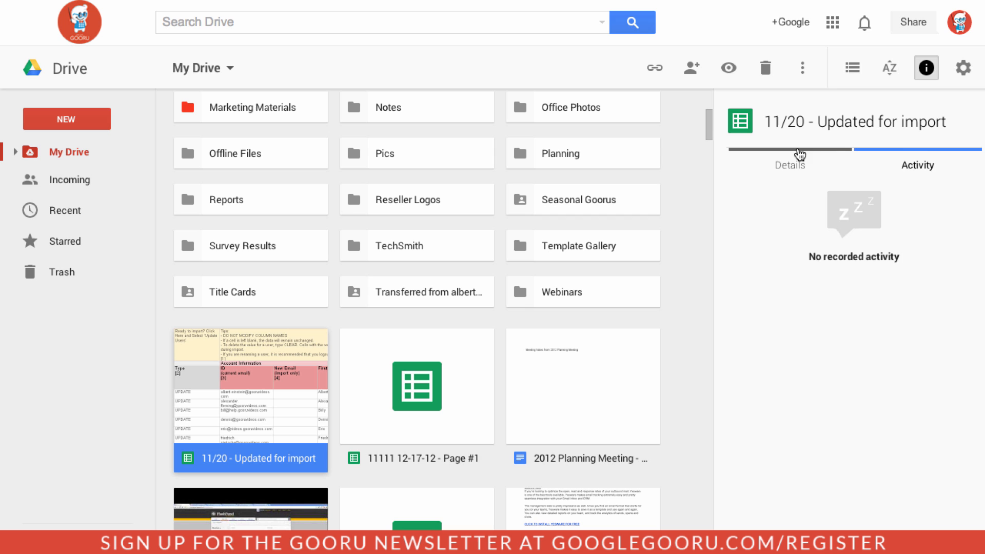
click(789, 164)
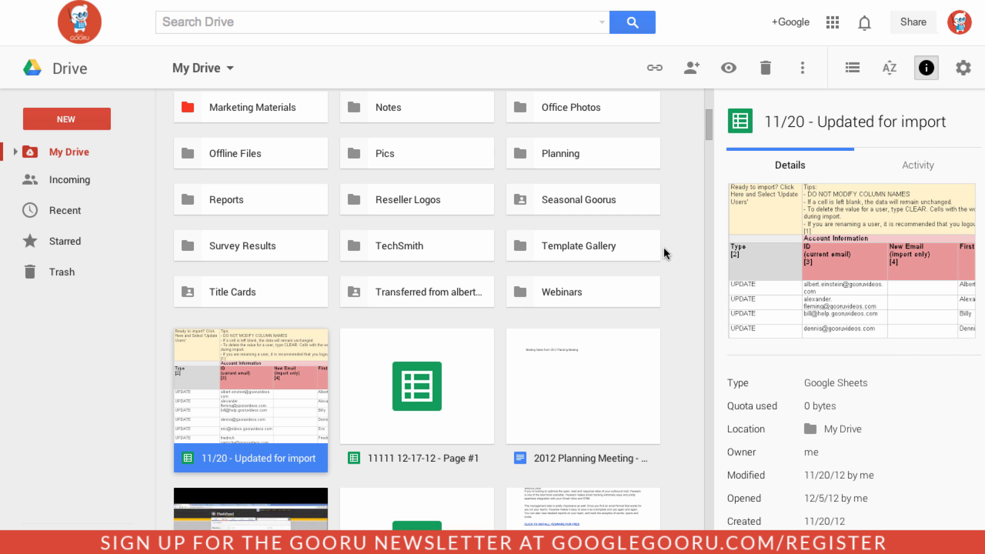
- View details of 2012 Planning Meeting - Notes and the 235 Madison Ave. spreadsheet
click(416, 385)
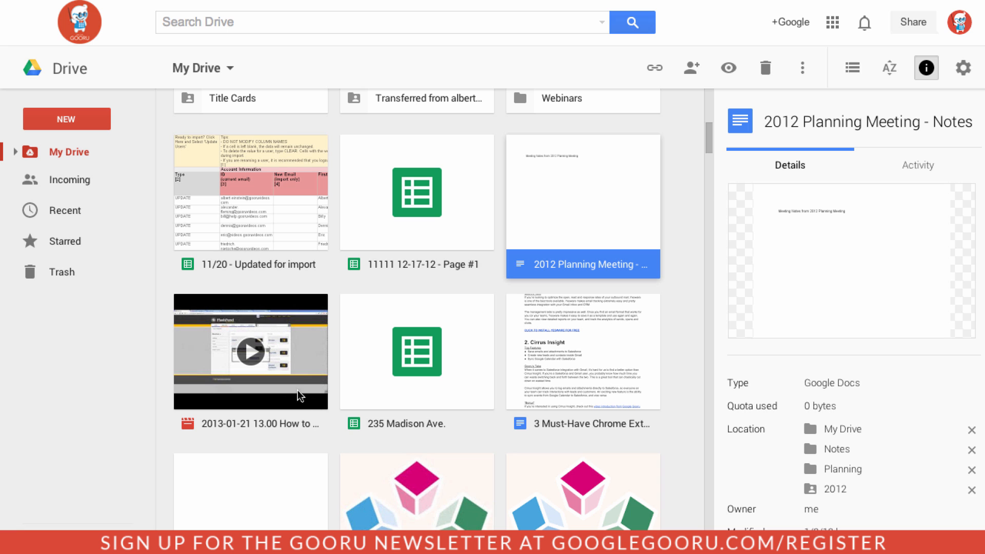
click(417, 352)
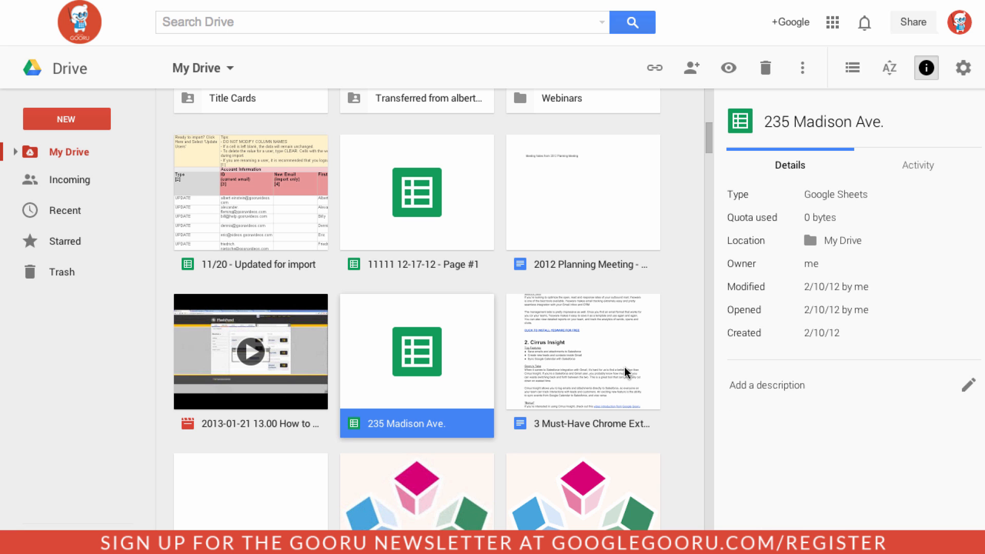
click(583, 423)
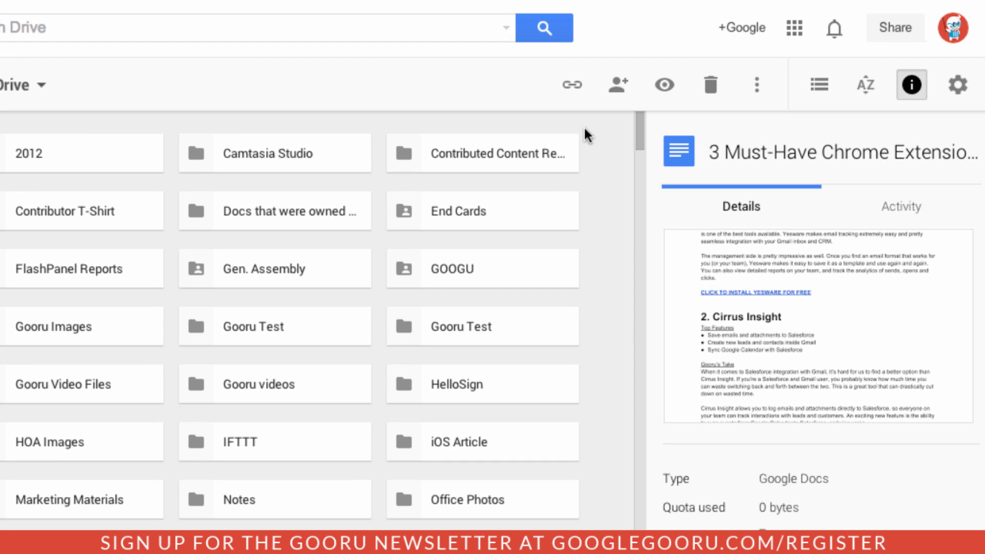
mouse_move(602, 125)
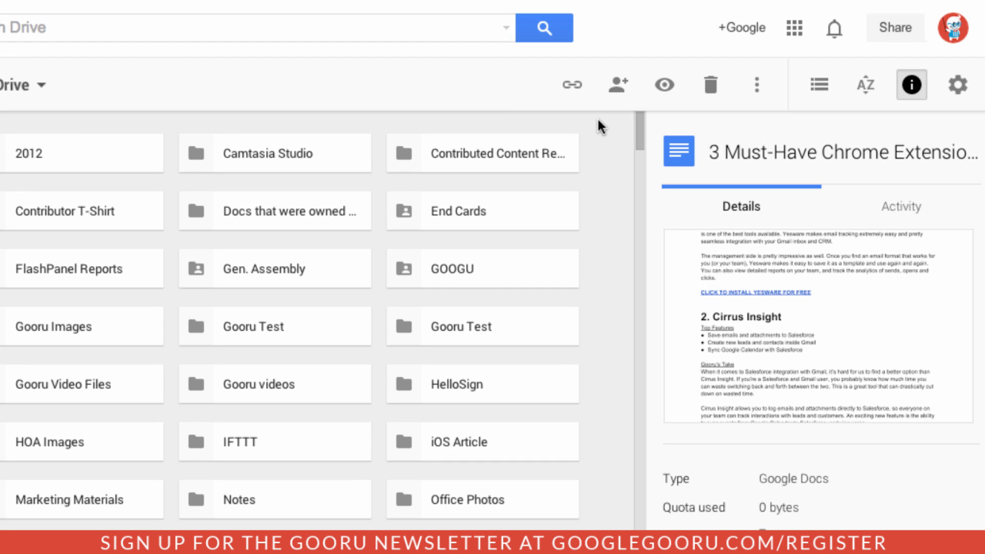
mouse_move(571, 85)
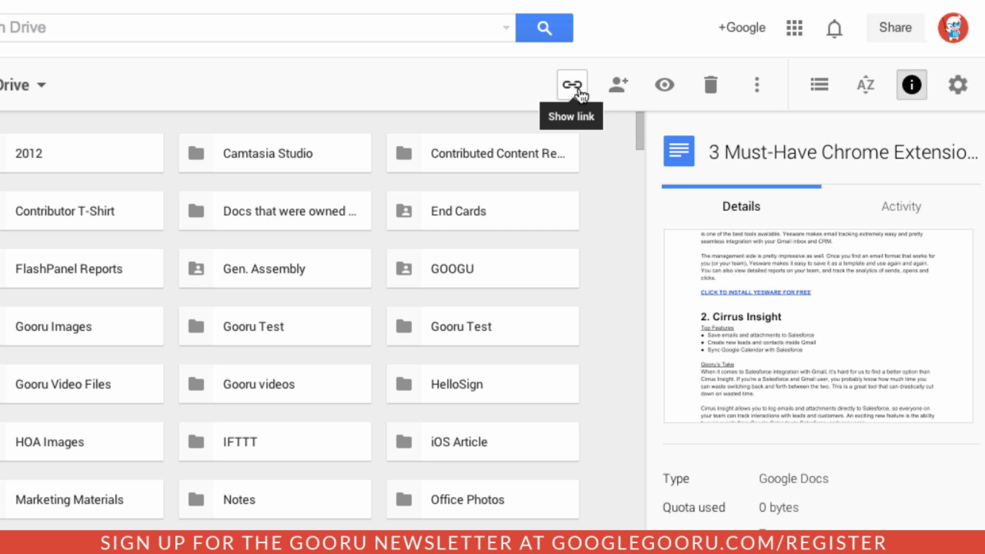
click(571, 86)
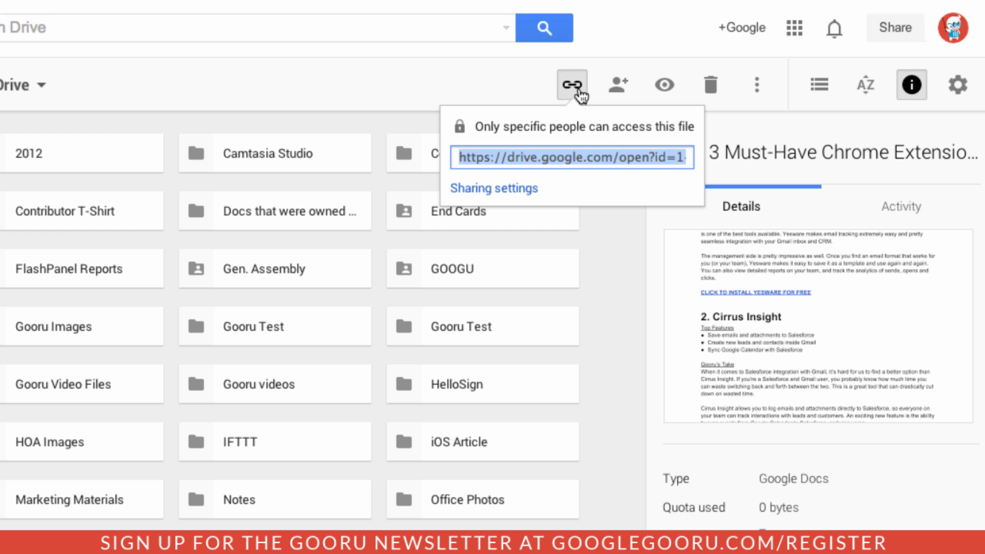
mouse_move(618, 85)
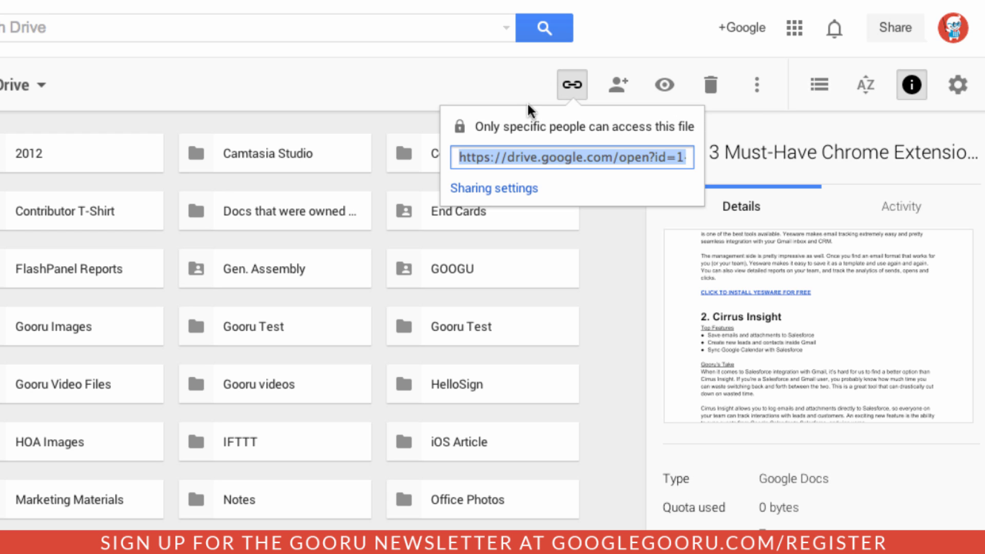
mouse_move(561, 158)
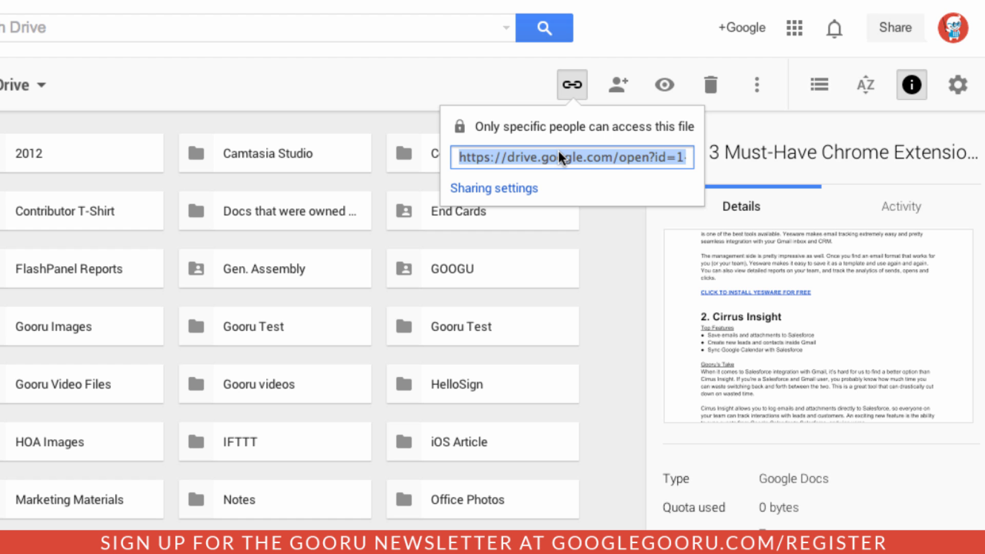
click(637, 49)
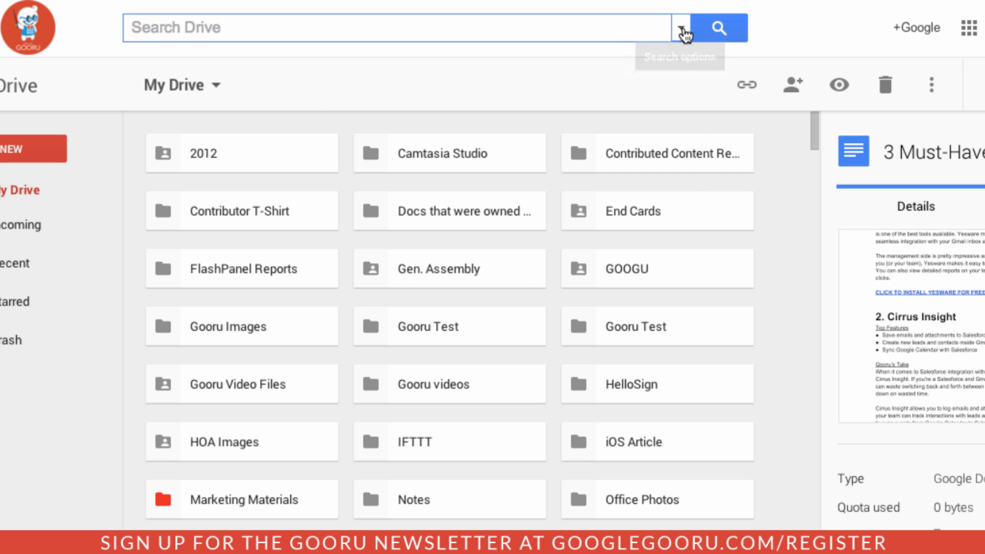
- Search for Spreadsheets that open with Google Sheets and are Owned by me
click(684, 28)
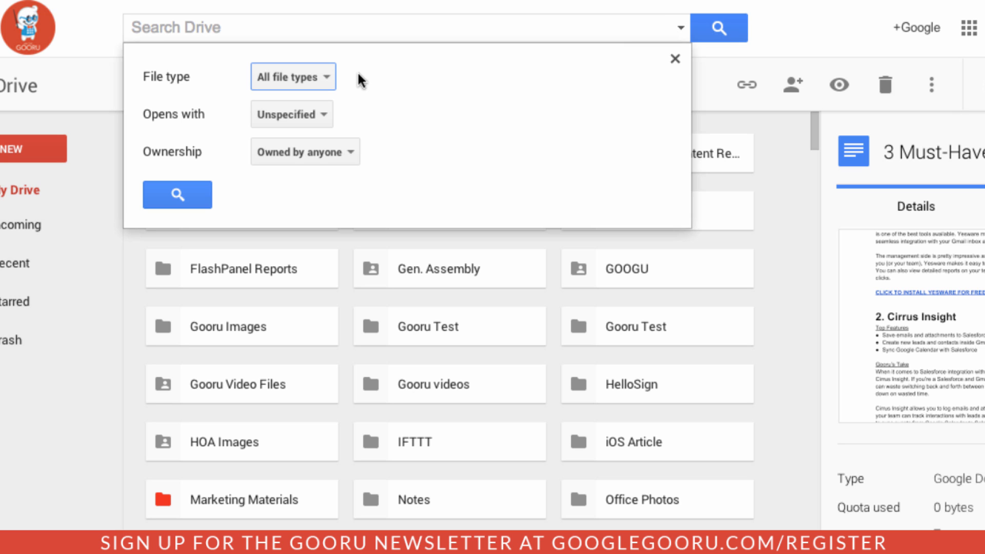
mouse_move(386, 83)
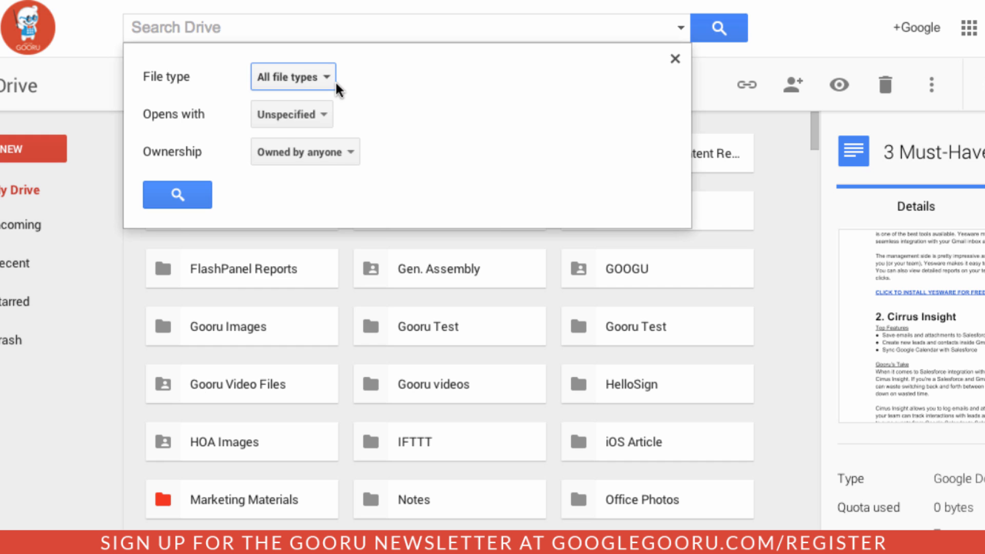
click(292, 77)
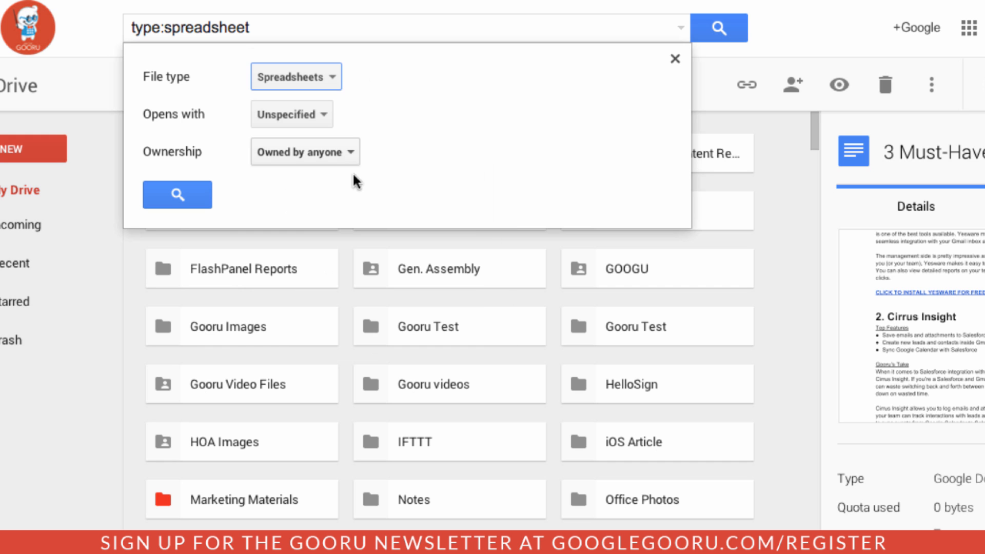
click(290, 114)
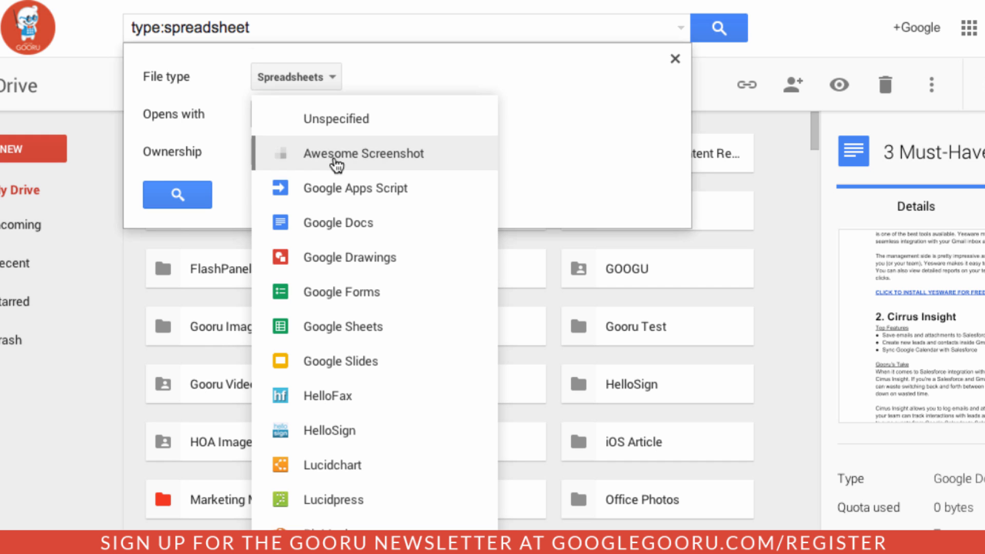
mouse_move(412, 188)
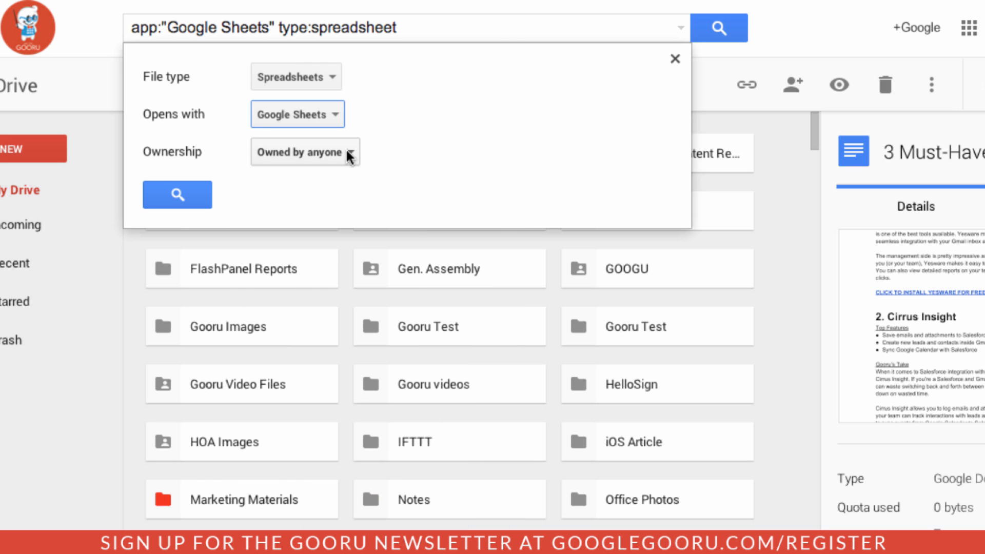
click(304, 152)
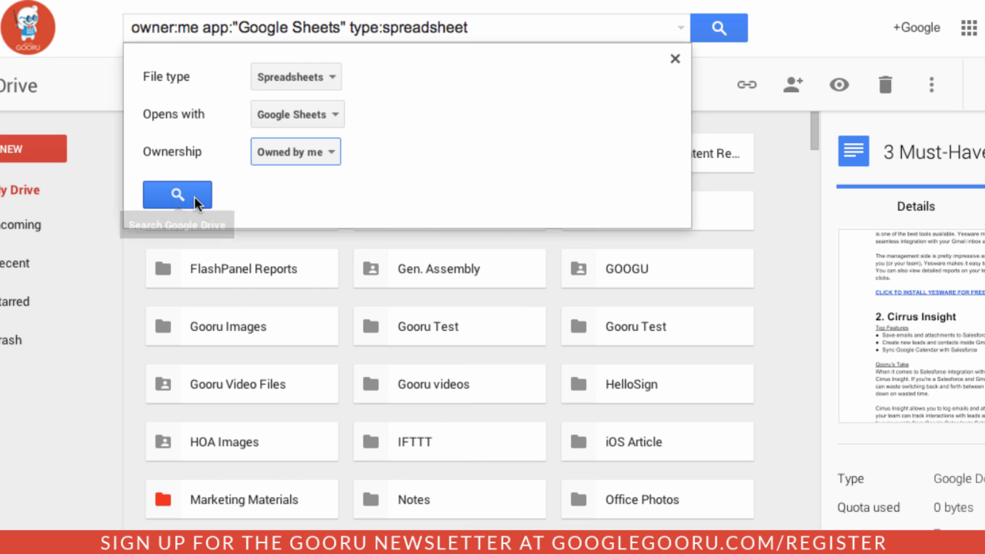
click(177, 194)
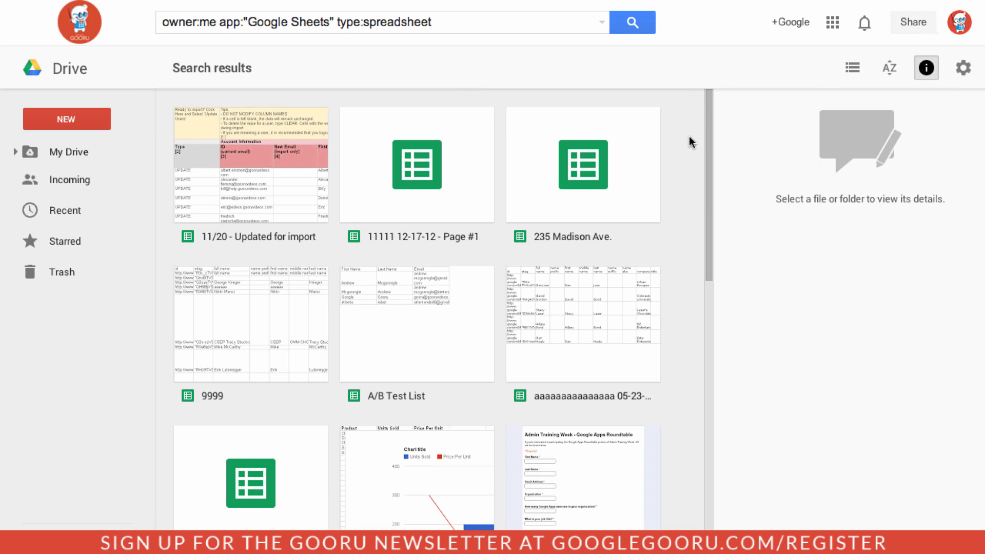
mouse_move(679, 150)
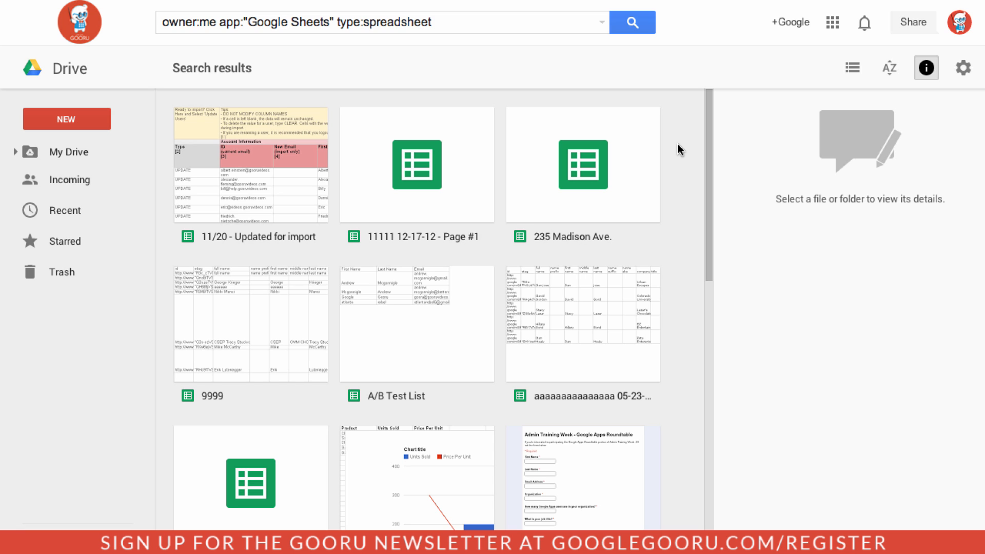
- Select the first six spreadsheet results, view their context actions, and expand the My Drive folder tree
click(251, 323)
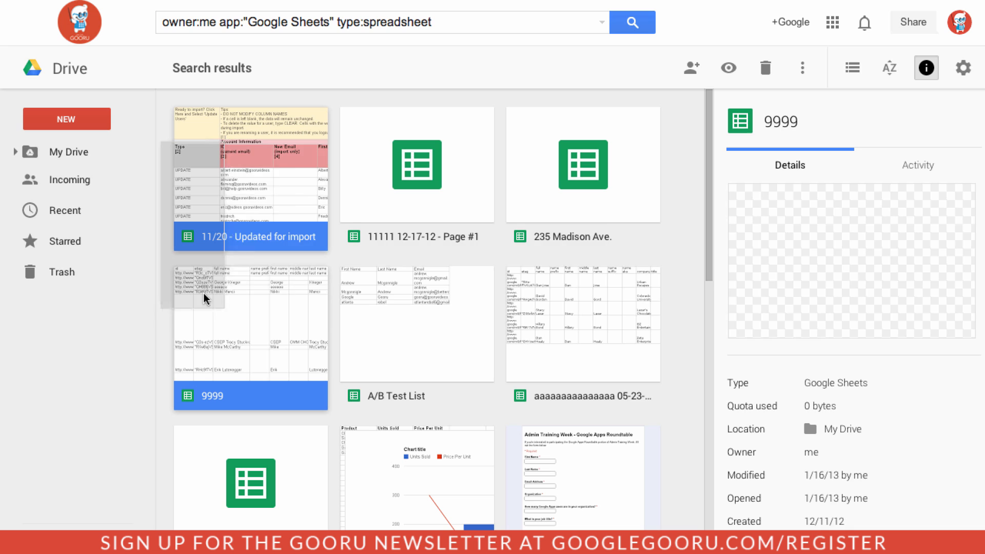
click(581, 325)
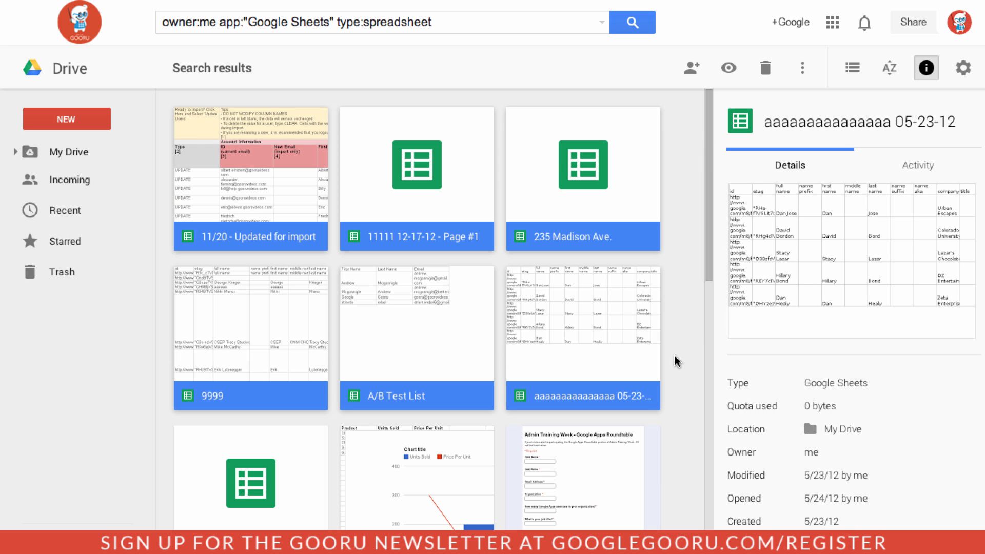
right_click(580, 396)
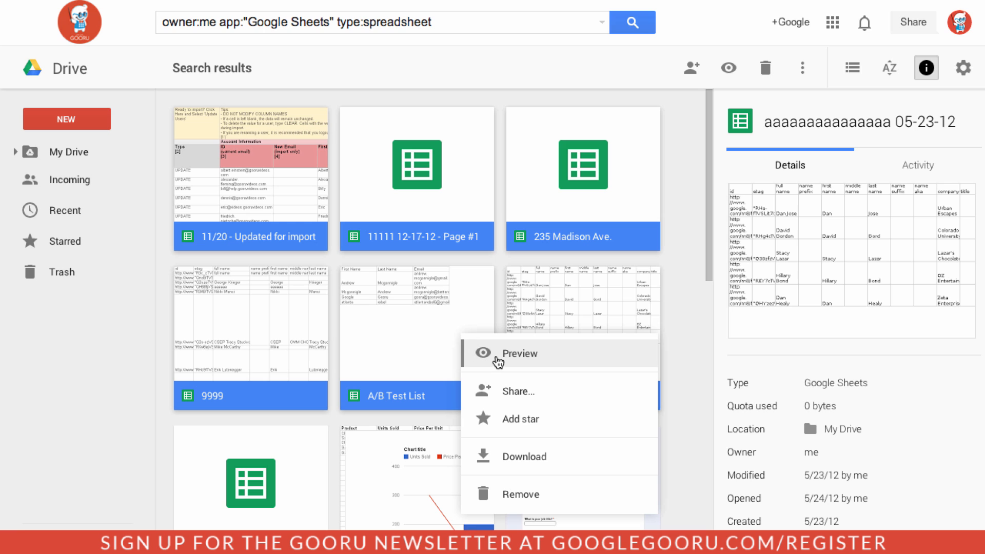
mouse_move(622, 387)
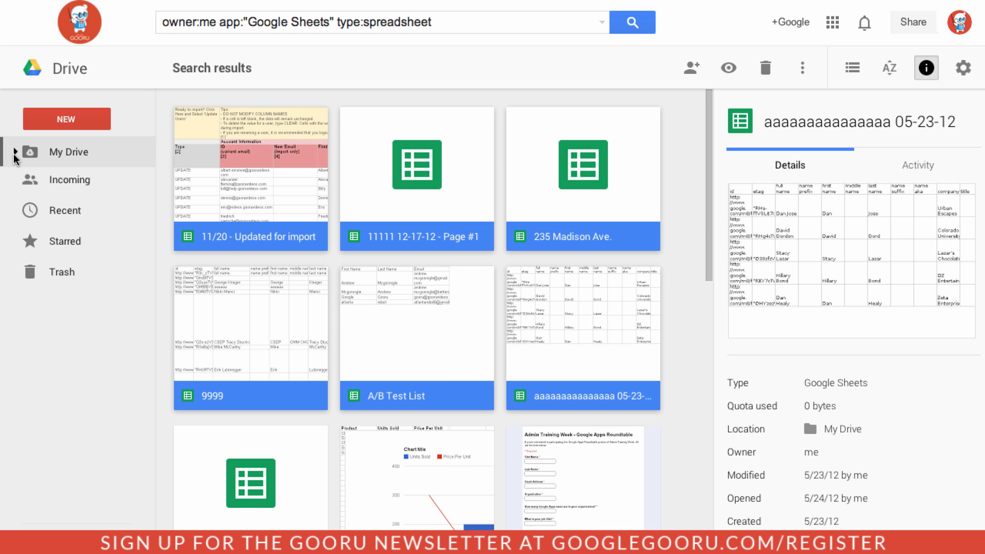
click(13, 152)
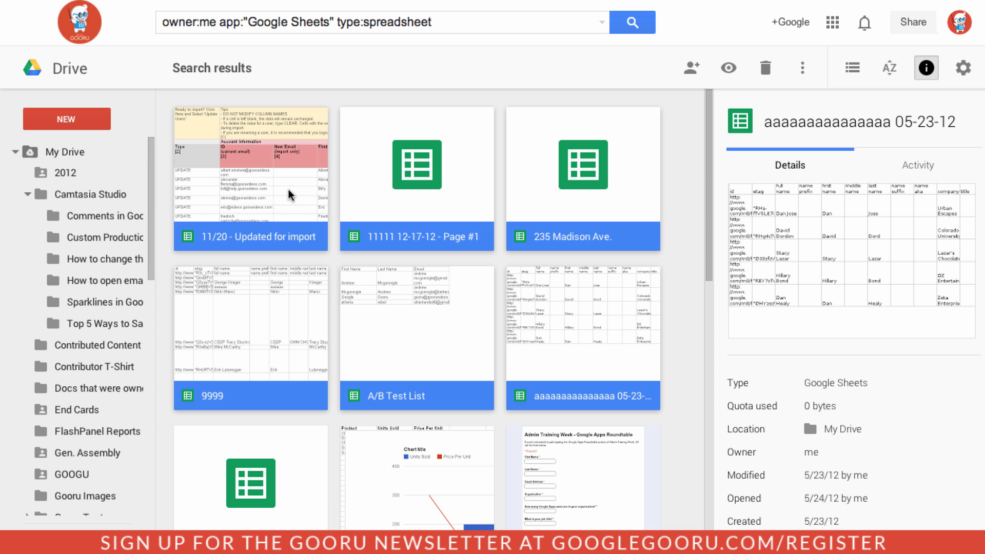